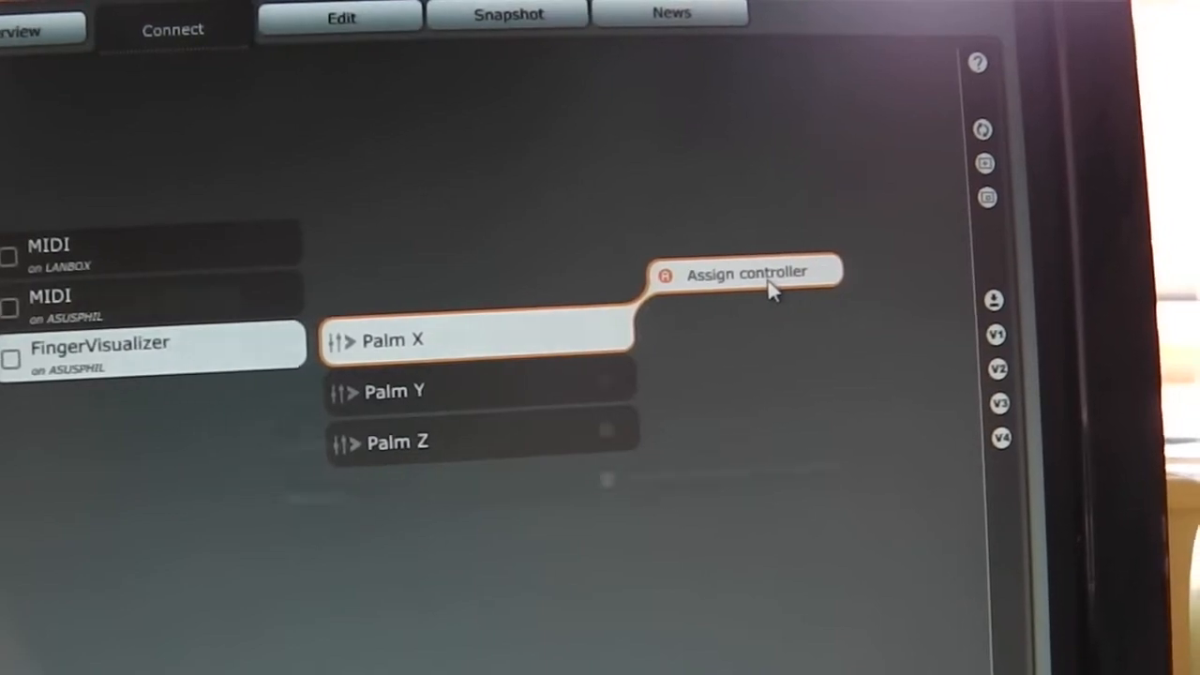
Step: Start assigning FingerVisualizer's Palm X output to a plug-in parameter via Assign controller
{"action": "left_click", "coordinate": [746, 272]}
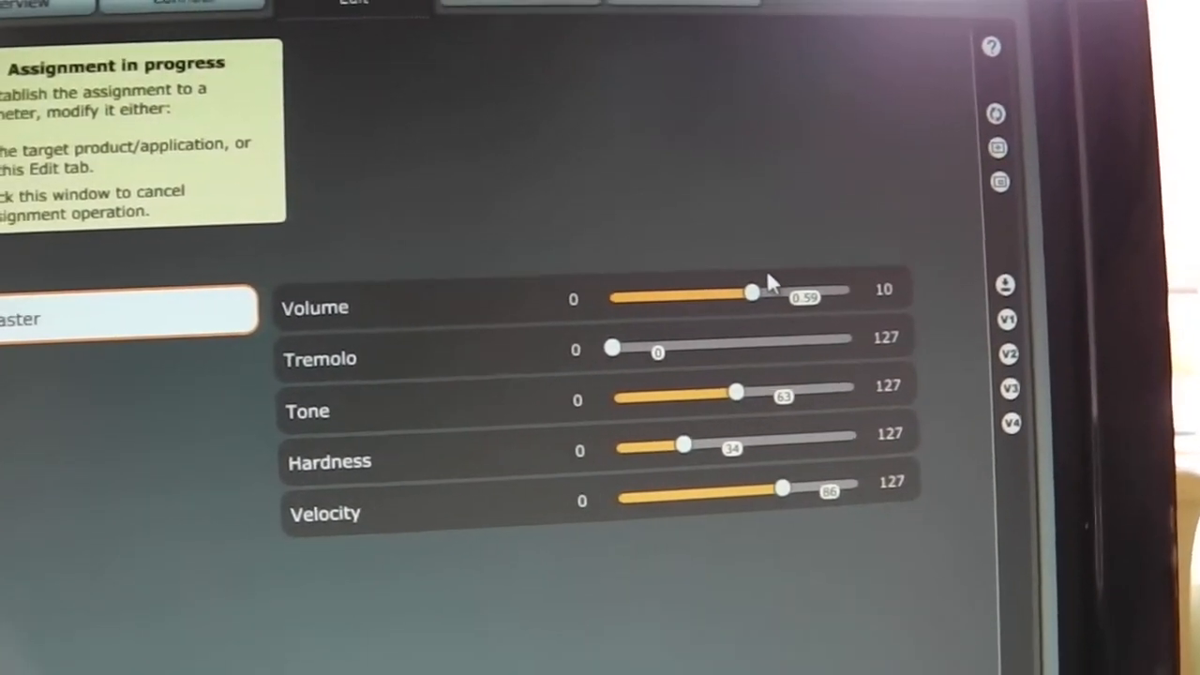